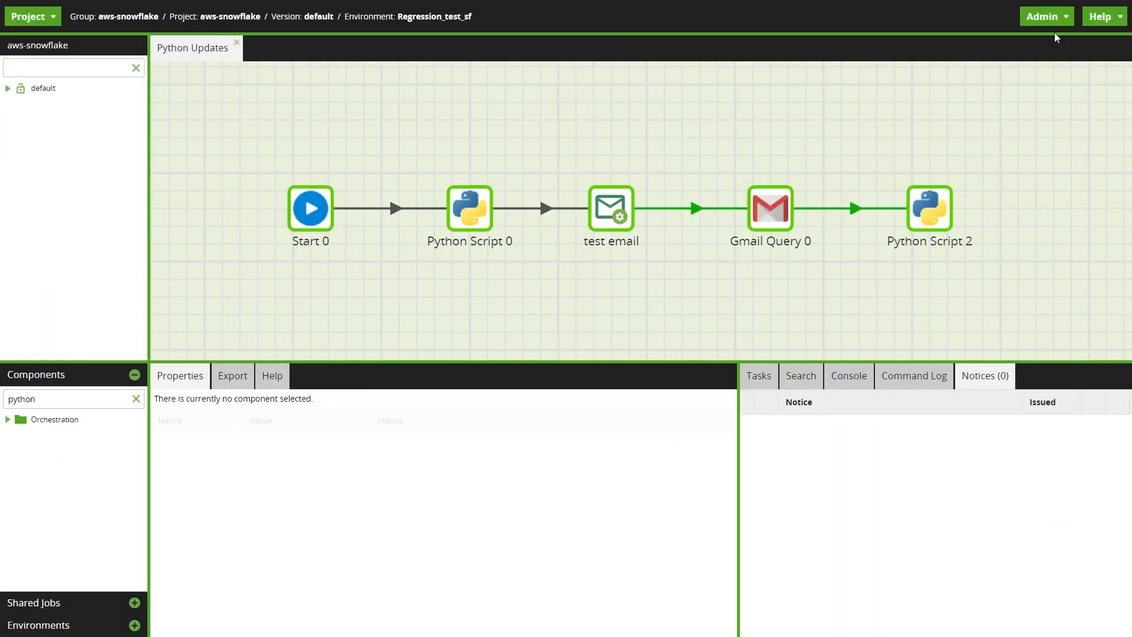
# Step: Add a new interpreter named Python 3.8 from Admin > Manage Interpreters
pyautogui.click(1041, 15)
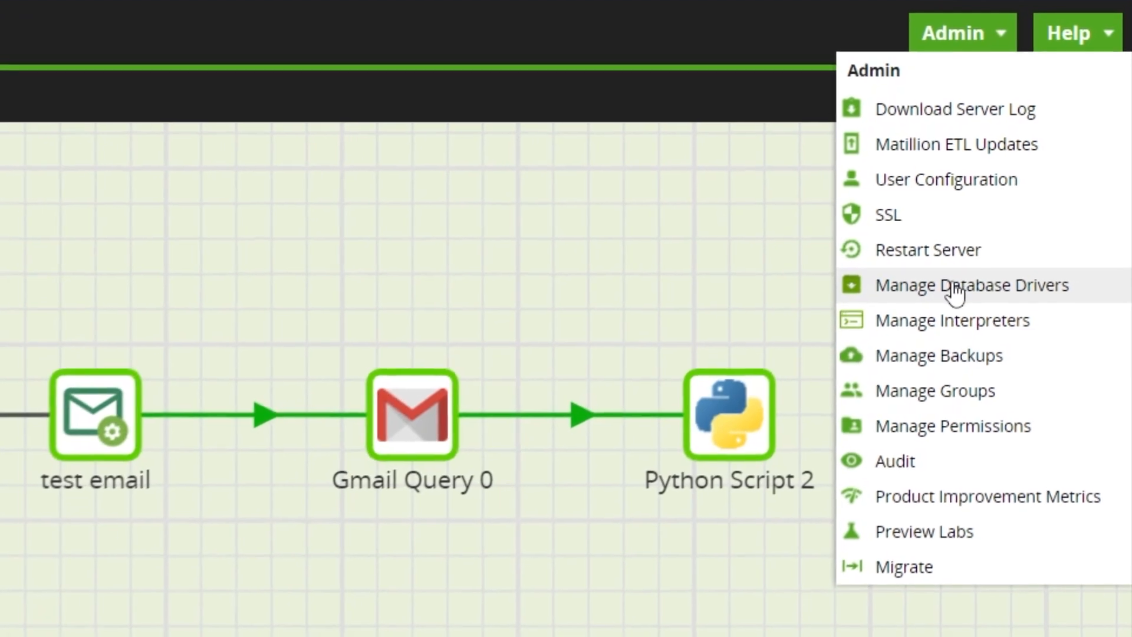
pyautogui.moveTo(953, 321)
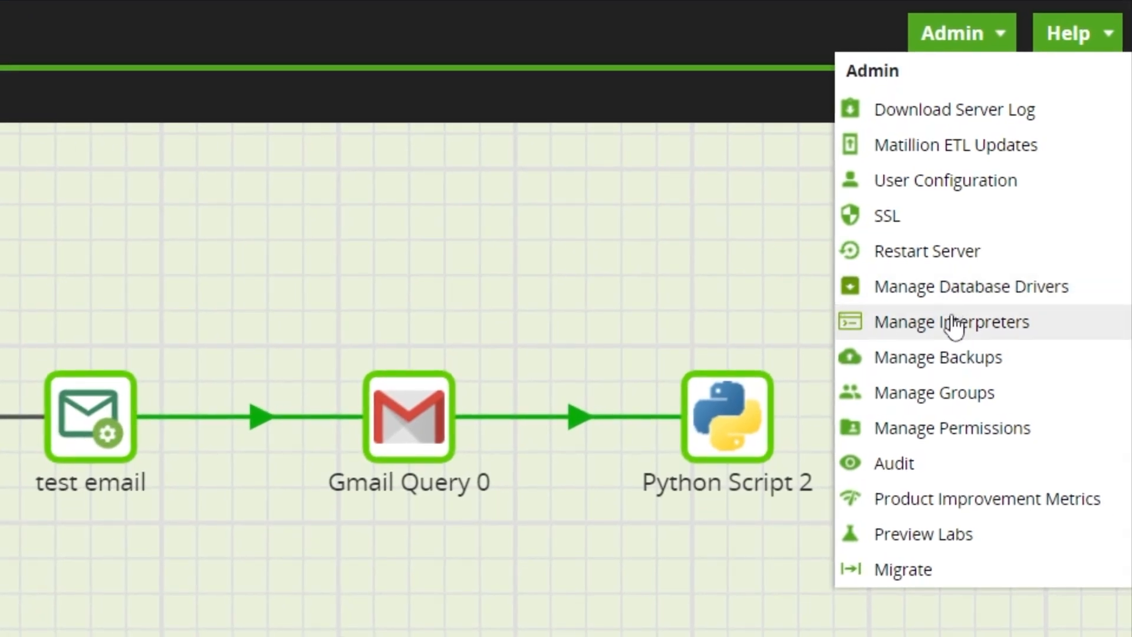
pyautogui.click(951, 321)
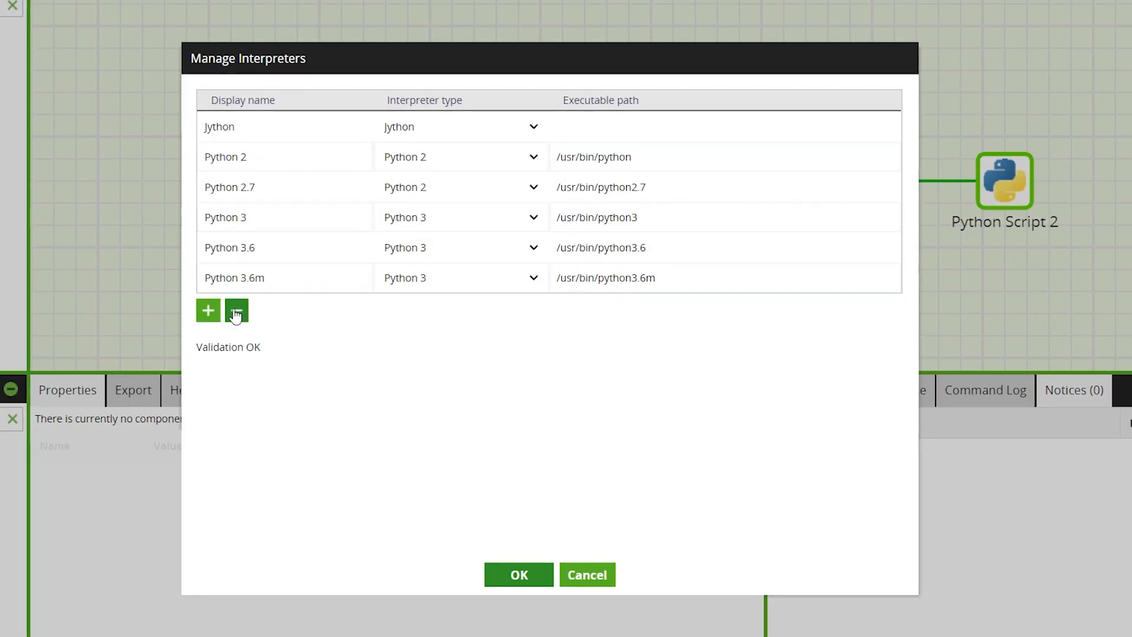
pyautogui.click(208, 310)
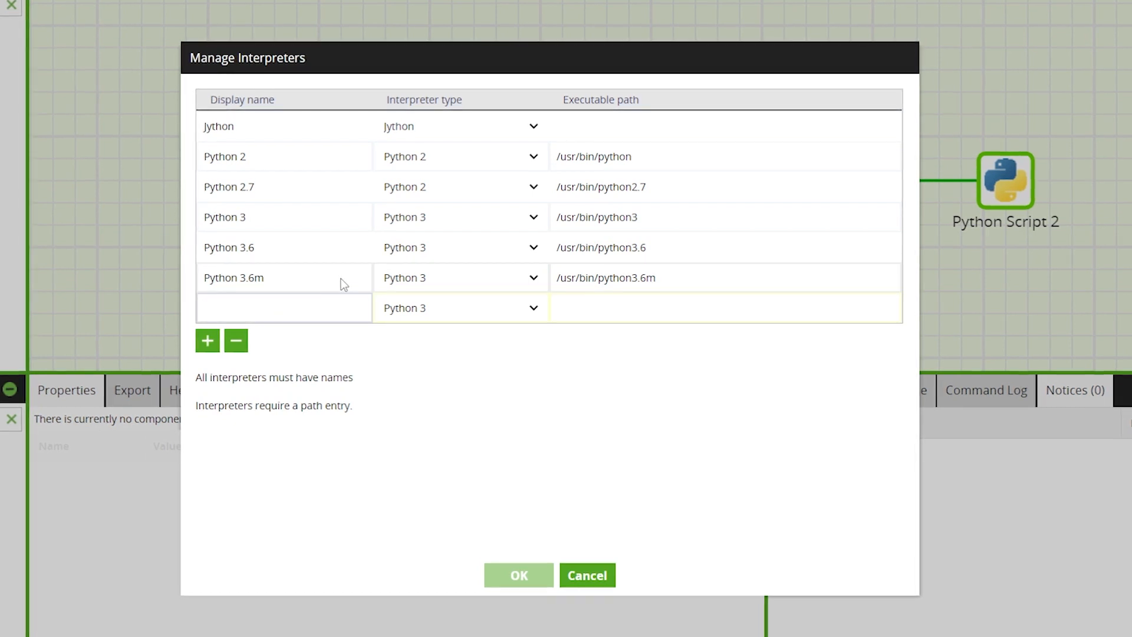
pyautogui.write('Python')
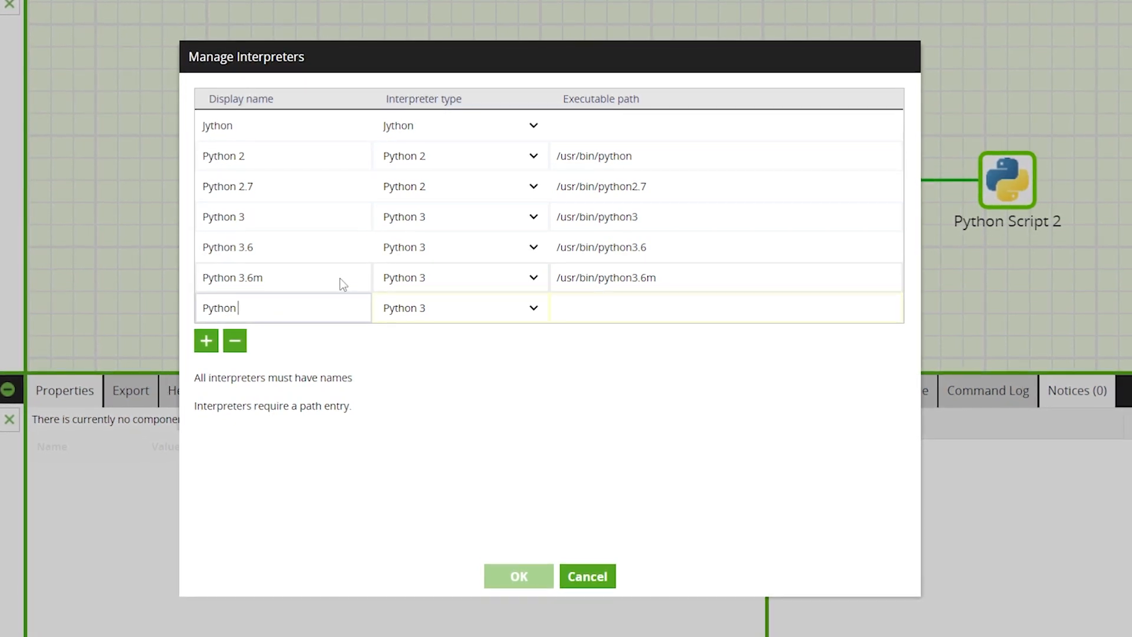
pyautogui.write('3.8')
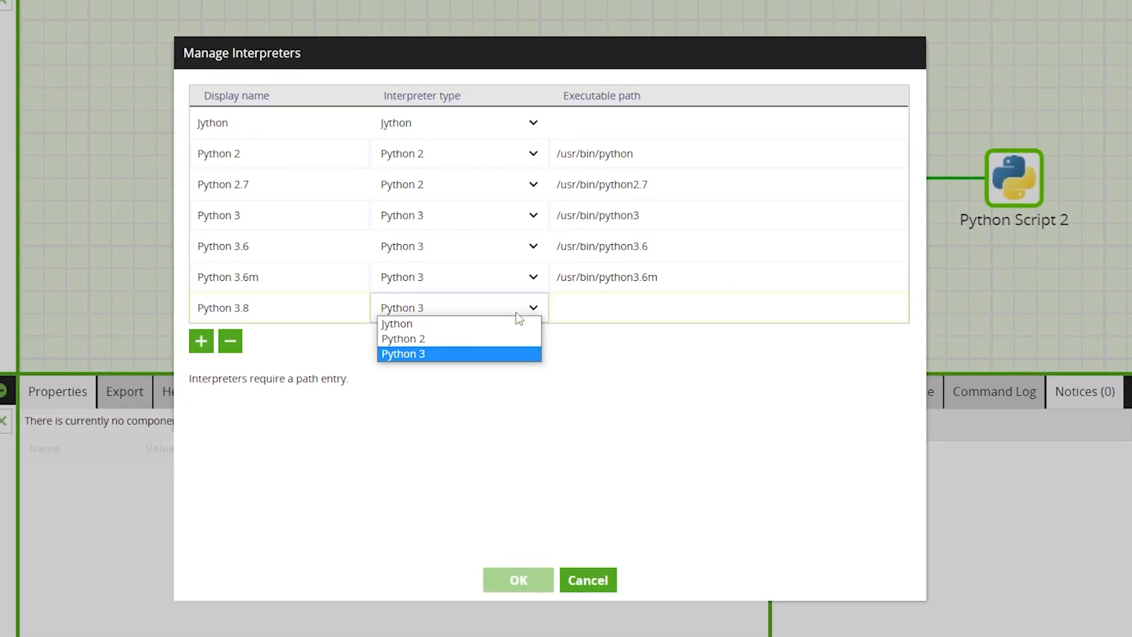
# Step: Keep type Python 3, set the executable path to /usr/bin/python38, and save
pyautogui.click(403, 354)
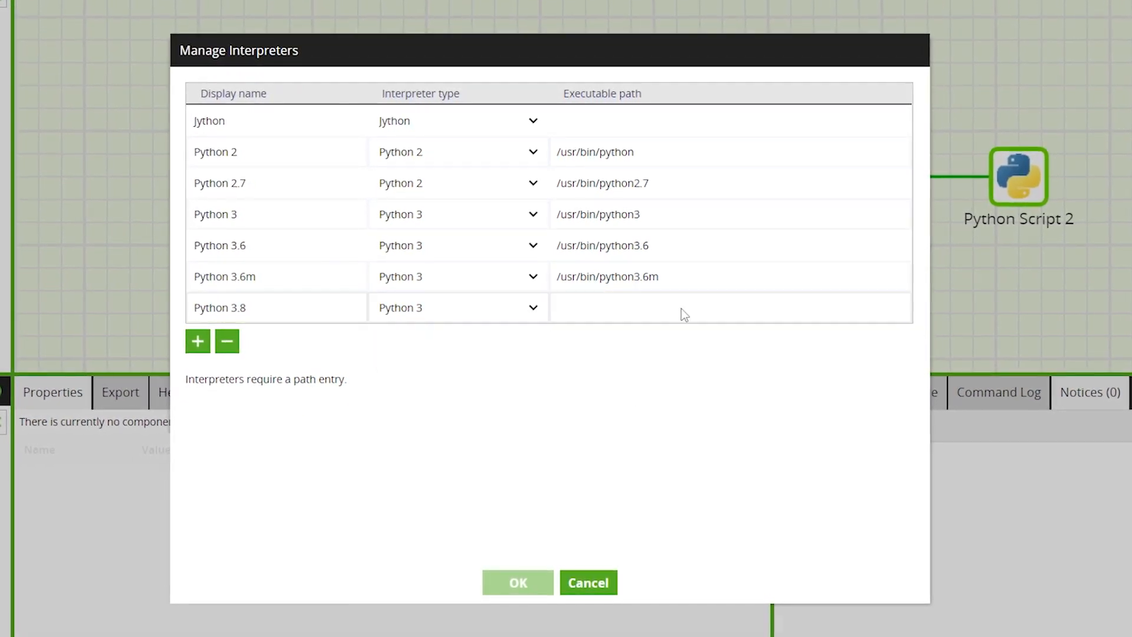
pyautogui.write('/usr/bin/python38')
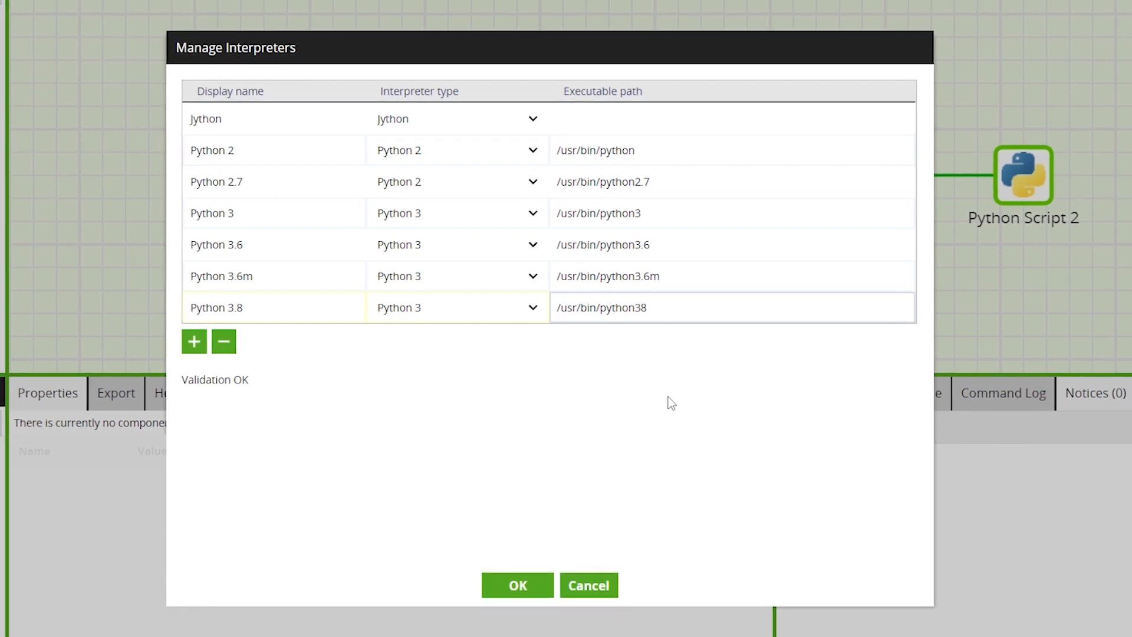
pyautogui.click(517, 585)
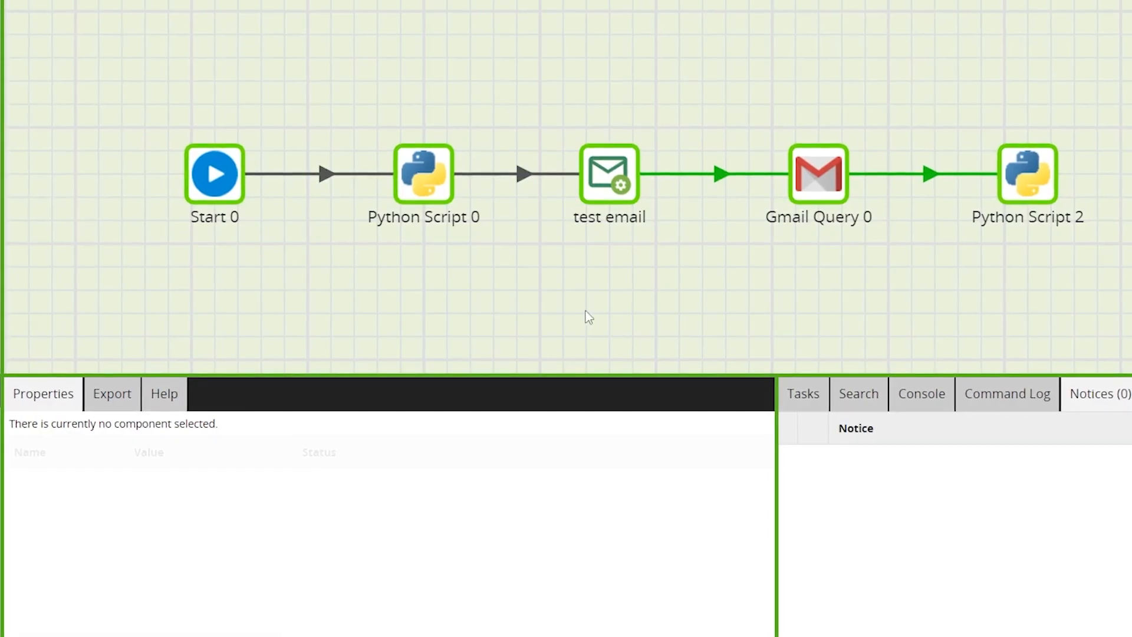
# Step: Set the Interpreter property of Python Script 0 to Python 3.8
pyautogui.click(422, 172)
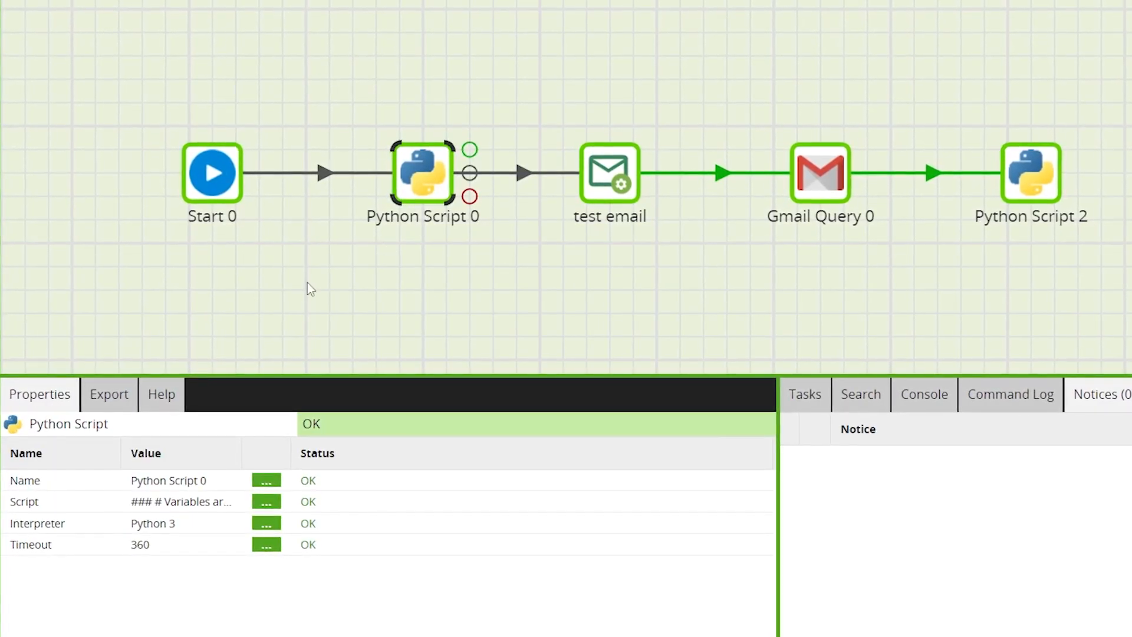
pyautogui.click(266, 524)
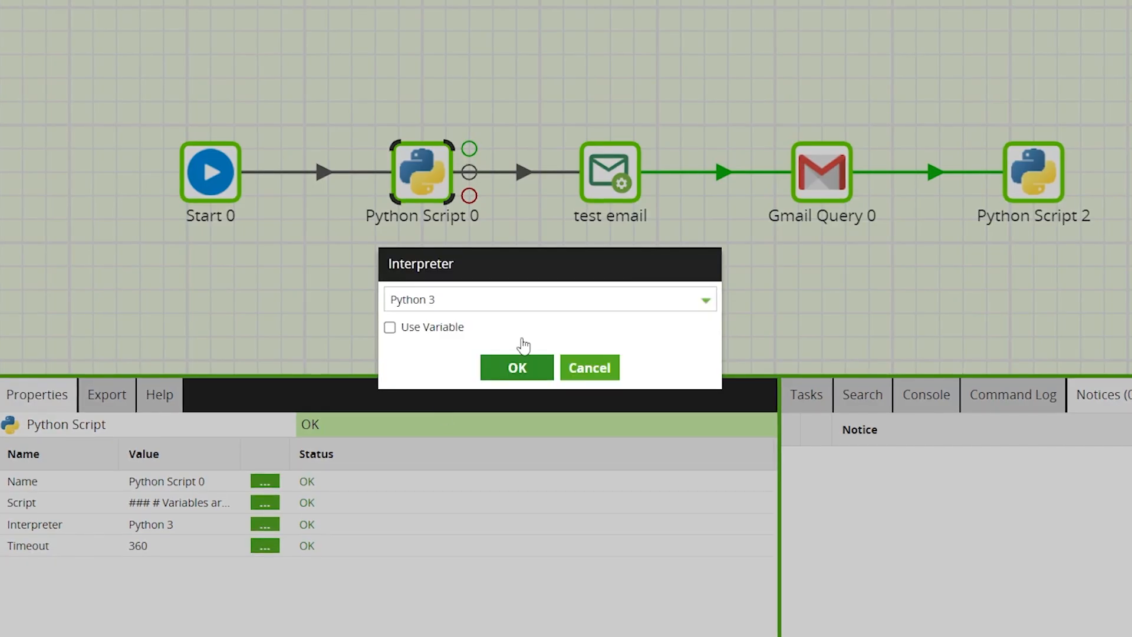
pyautogui.click(704, 299)
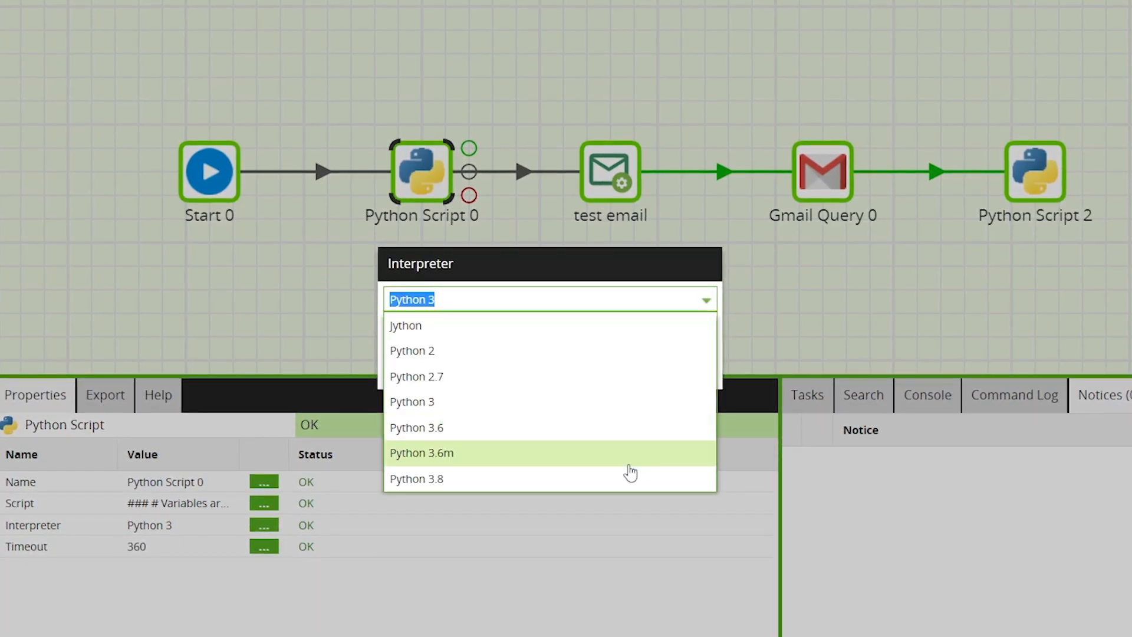
pyautogui.click(416, 479)
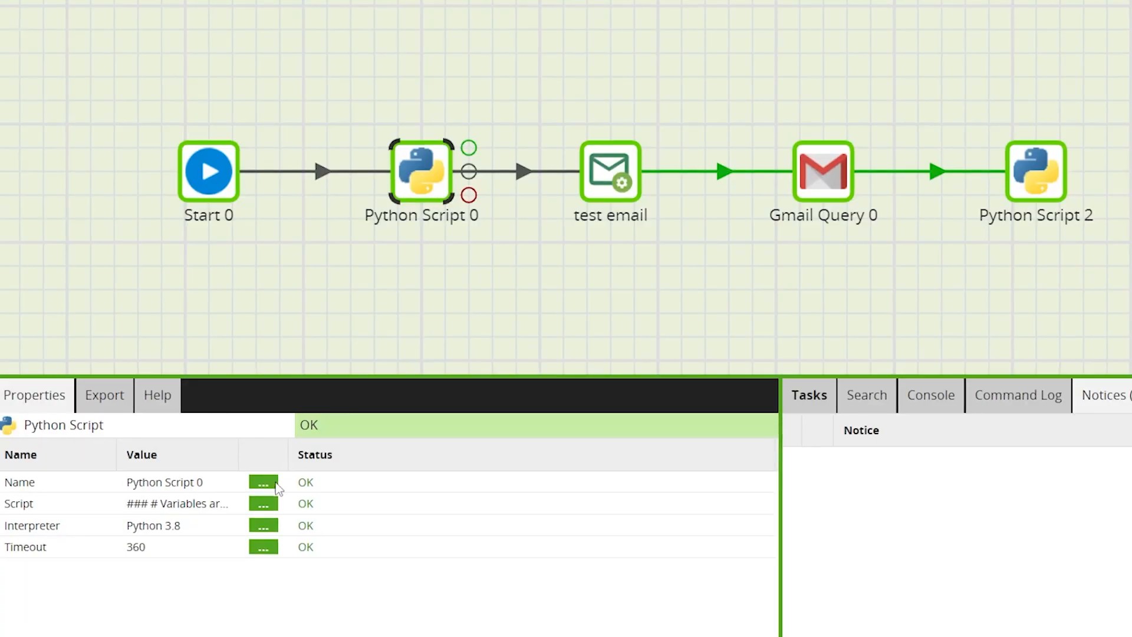
# Step: Review the script of Python Script 0 and keep it unchanged
pyautogui.click(262, 503)
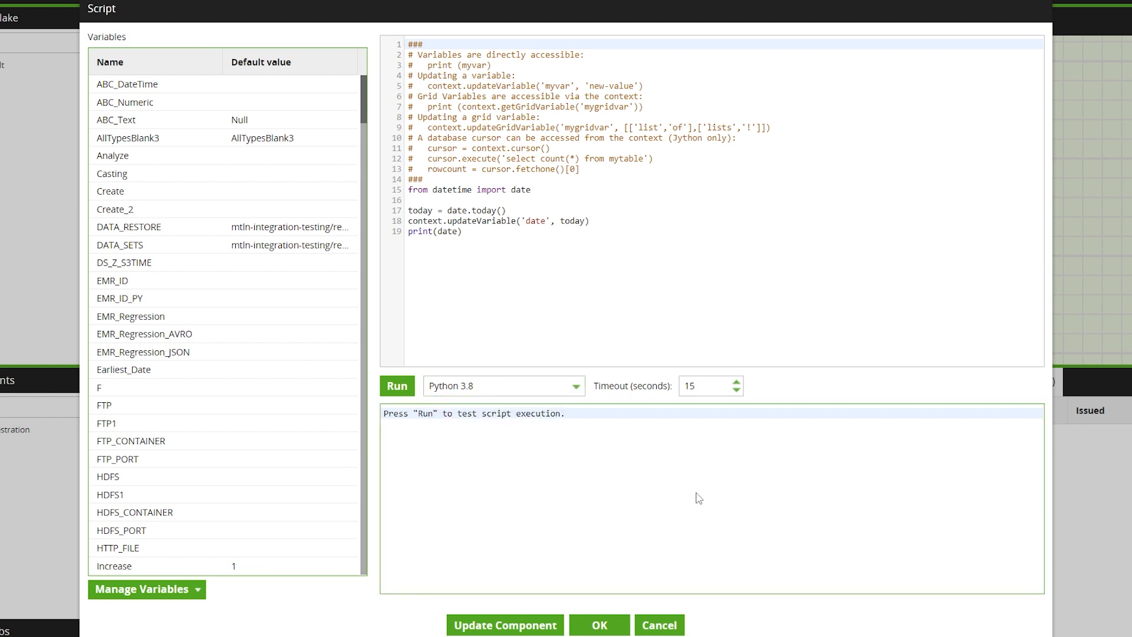
pyautogui.moveTo(617, 625)
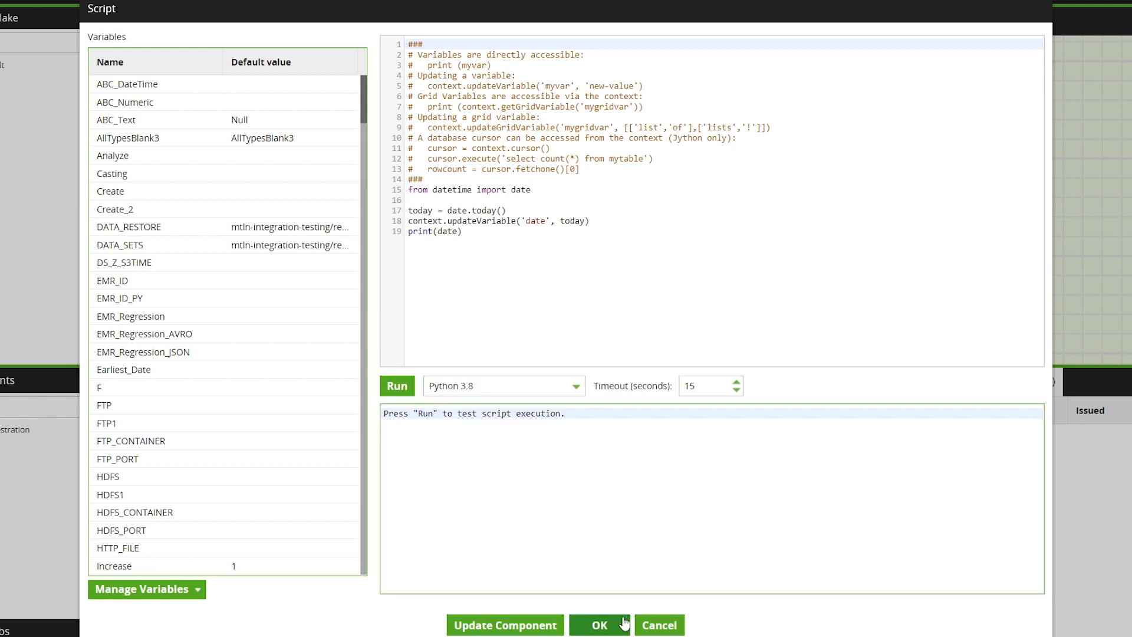
pyautogui.click(600, 626)
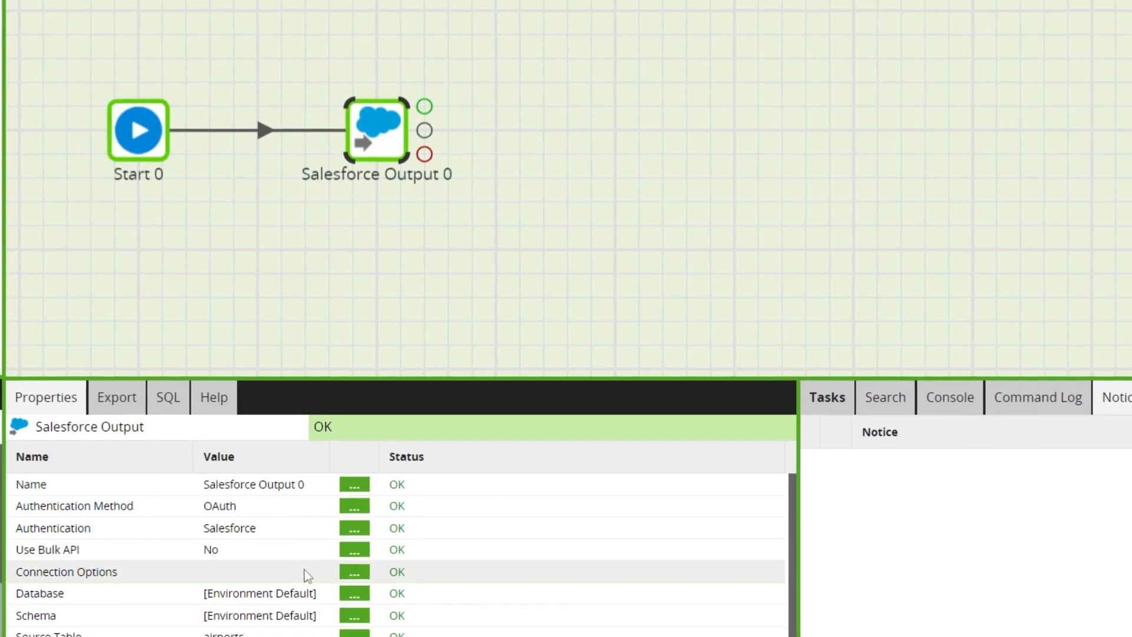
# Step: Set Use Bulk API to Yes on Salesforce Output 0 and list the Content Type choices
pyautogui.click(352, 550)
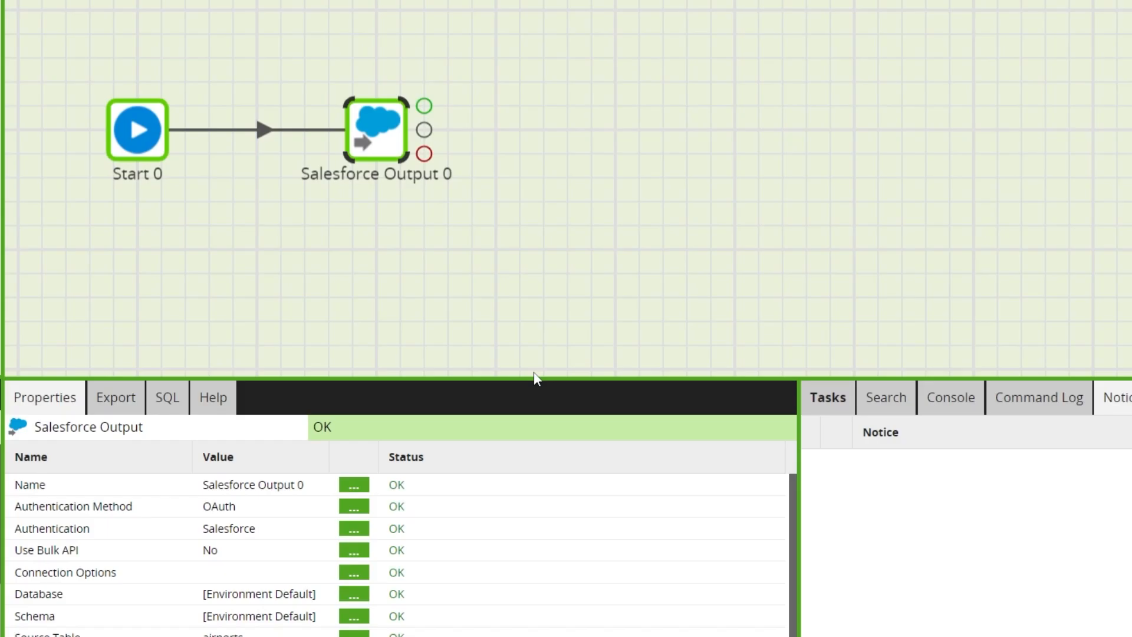
pyautogui.click(352, 550)
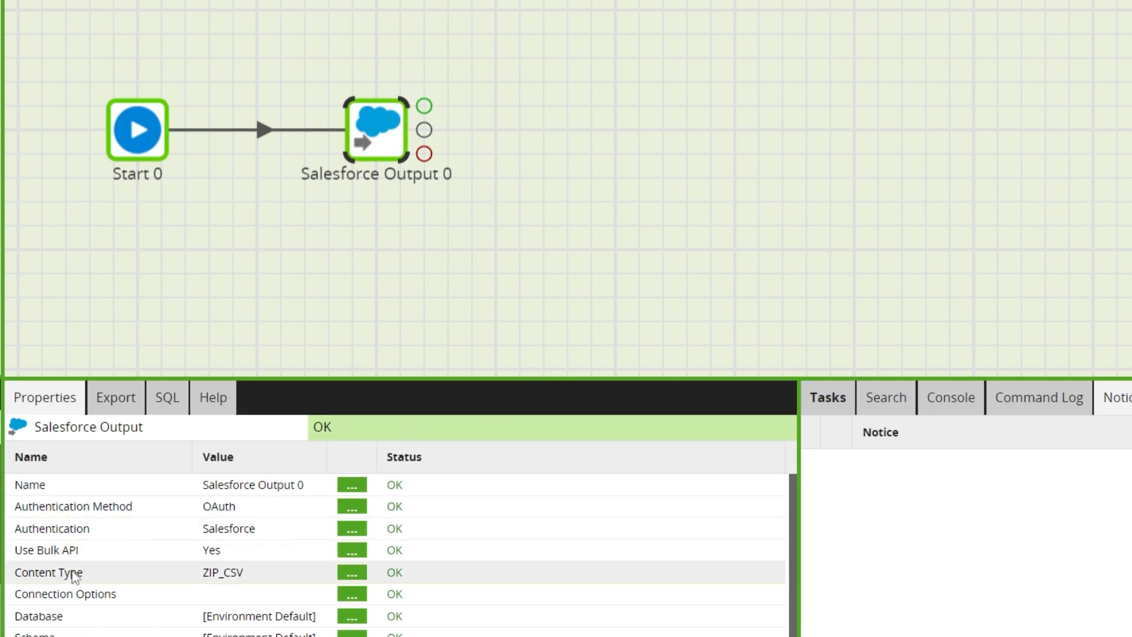
pyautogui.click(351, 572)
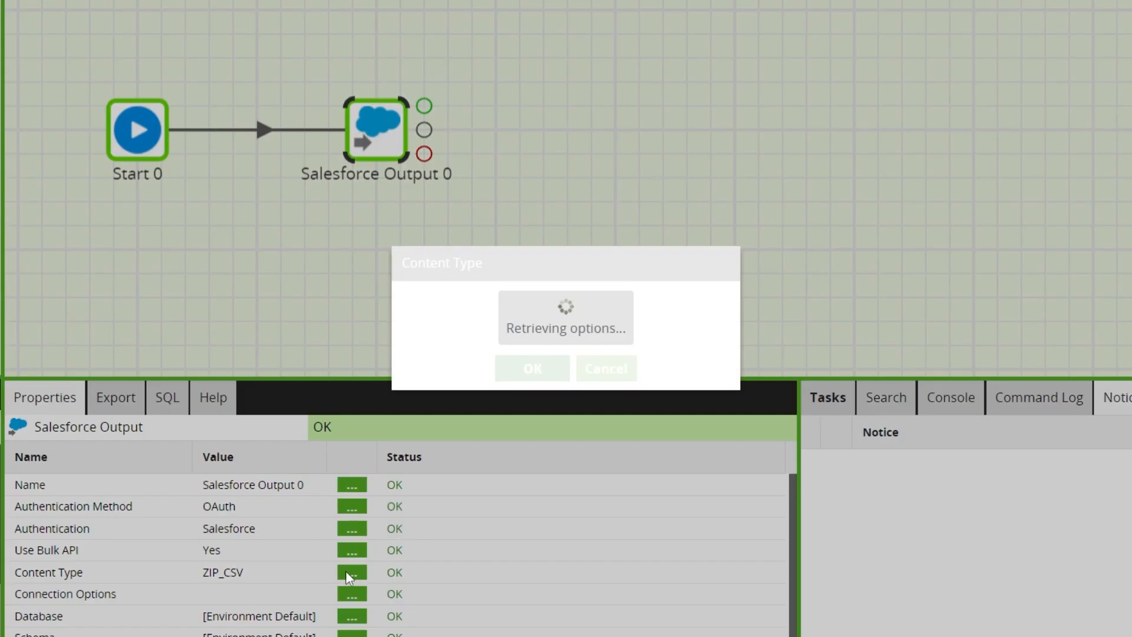
pyautogui.click(565, 298)
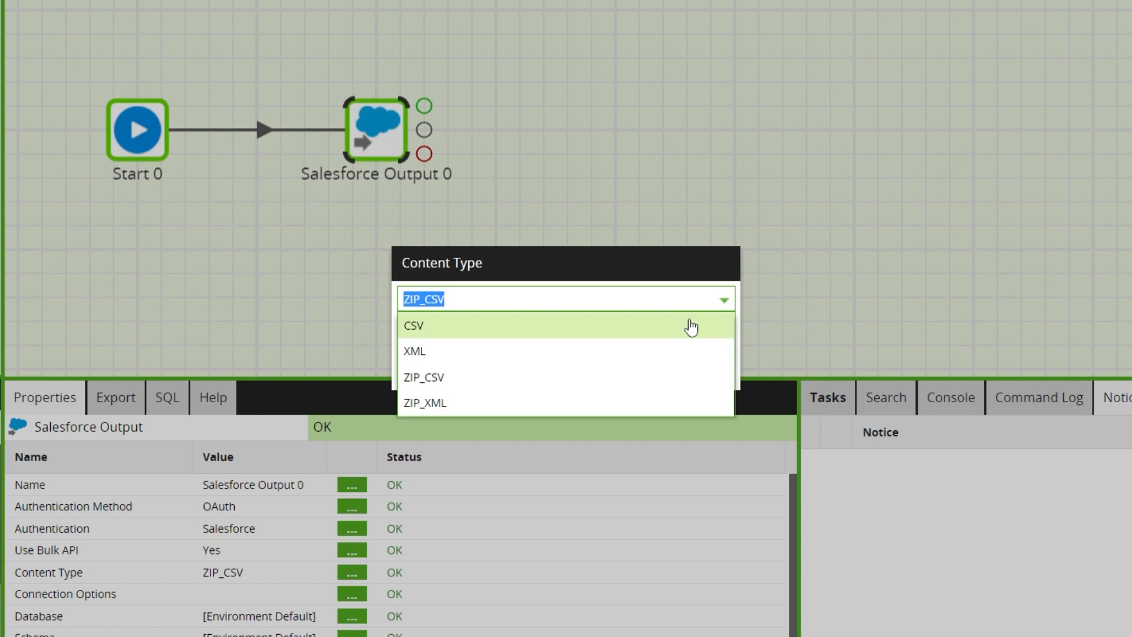
pyautogui.moveTo(653, 381)
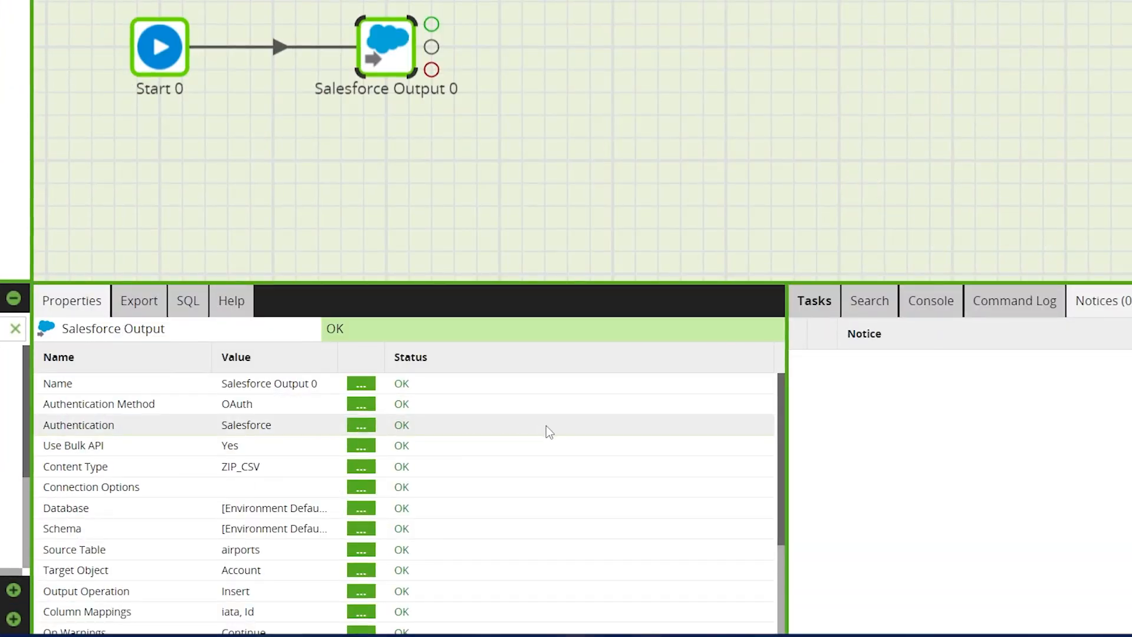
# Step: Set Capture Batch Results to On for Salesforce Output 0
pyautogui.scroll(-3)
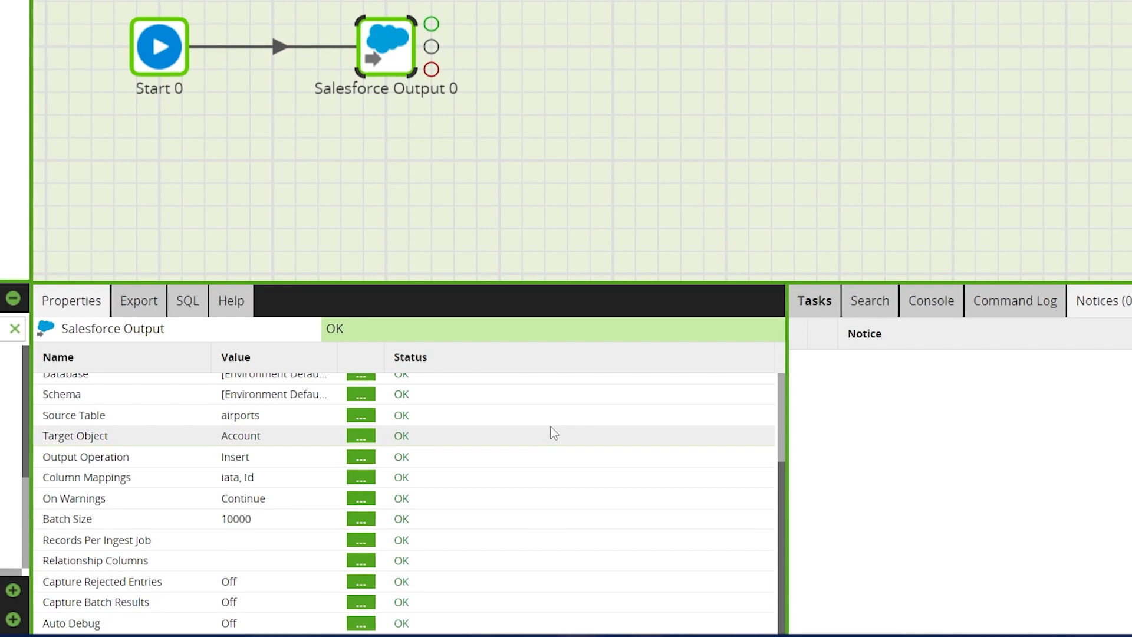
pyautogui.moveTo(344, 610)
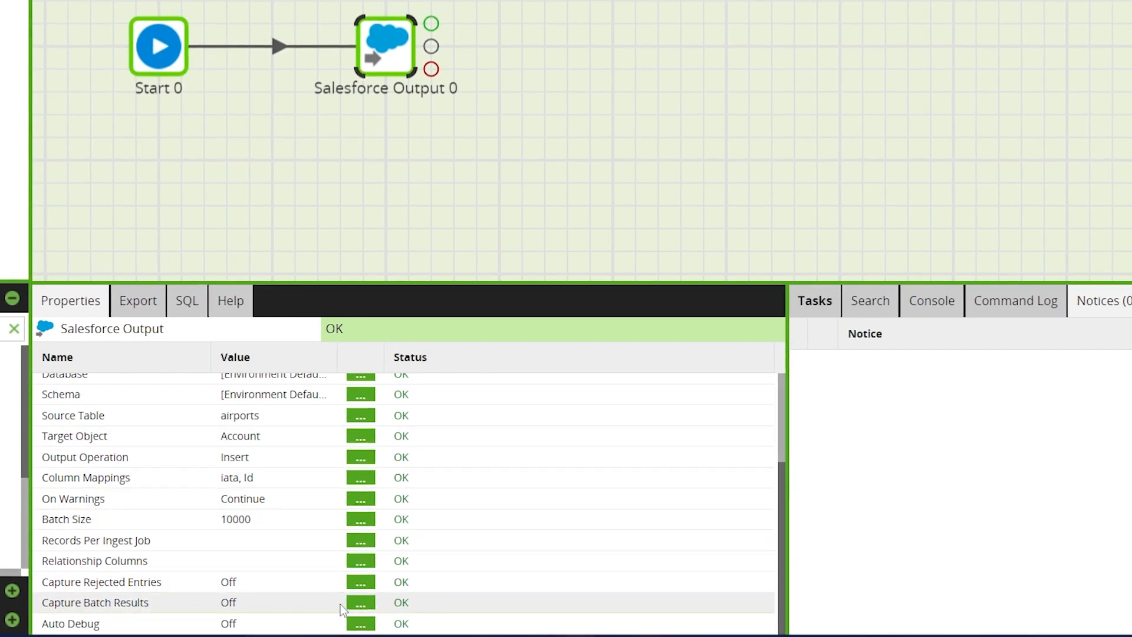
pyautogui.click(361, 603)
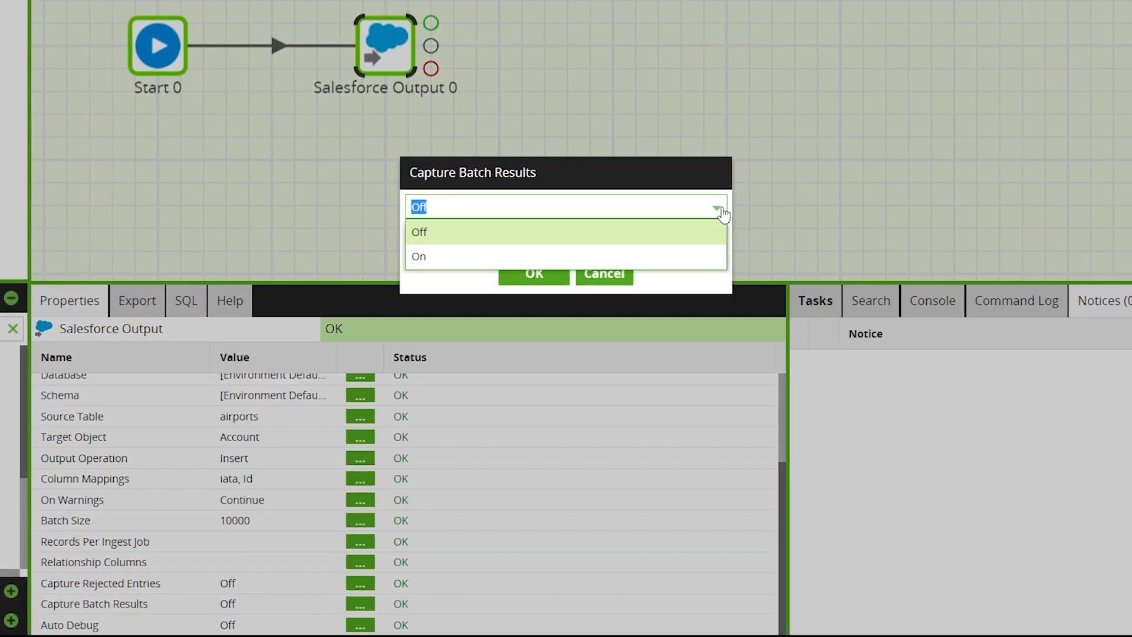
pyautogui.click(418, 256)
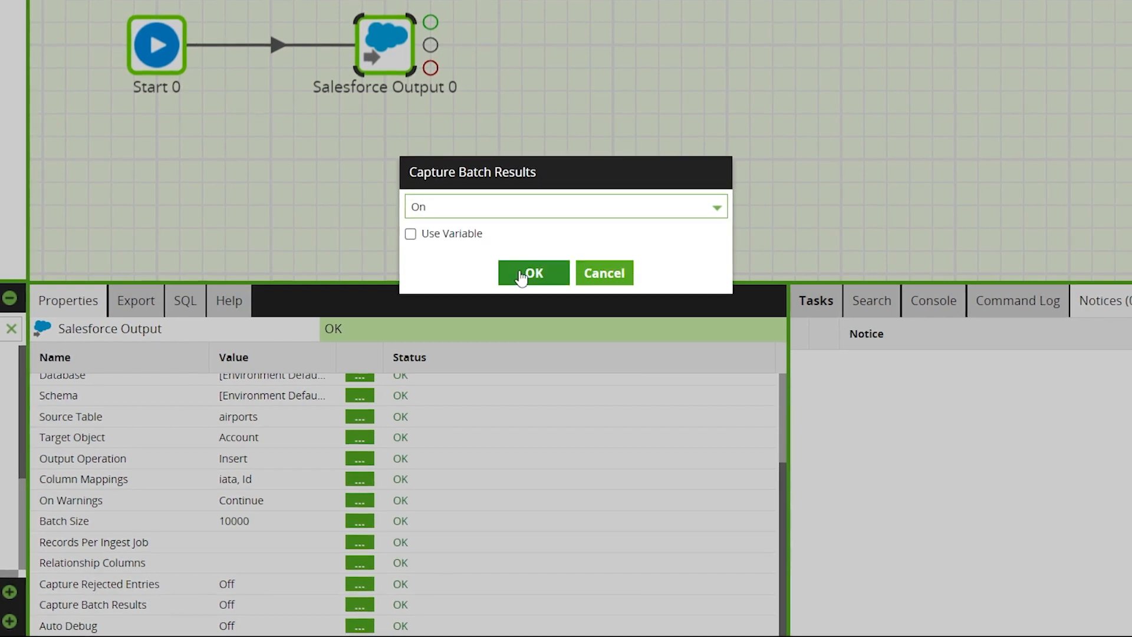
pyautogui.click(533, 272)
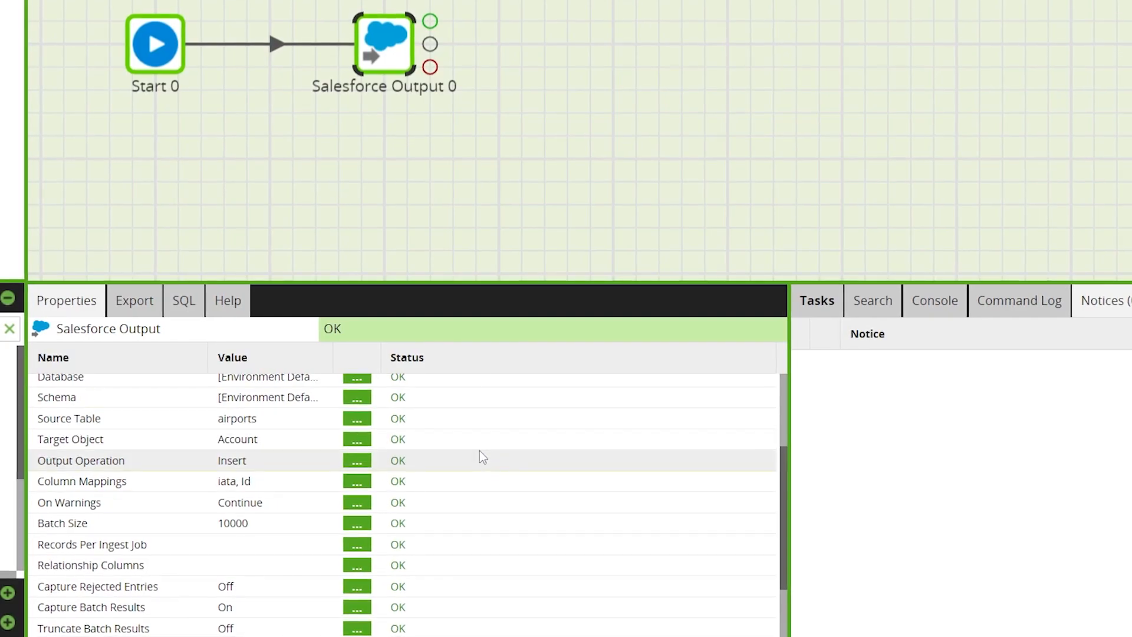
# Step: Keep batch_results_table as the Batch Results Table
pyautogui.scroll(-3)
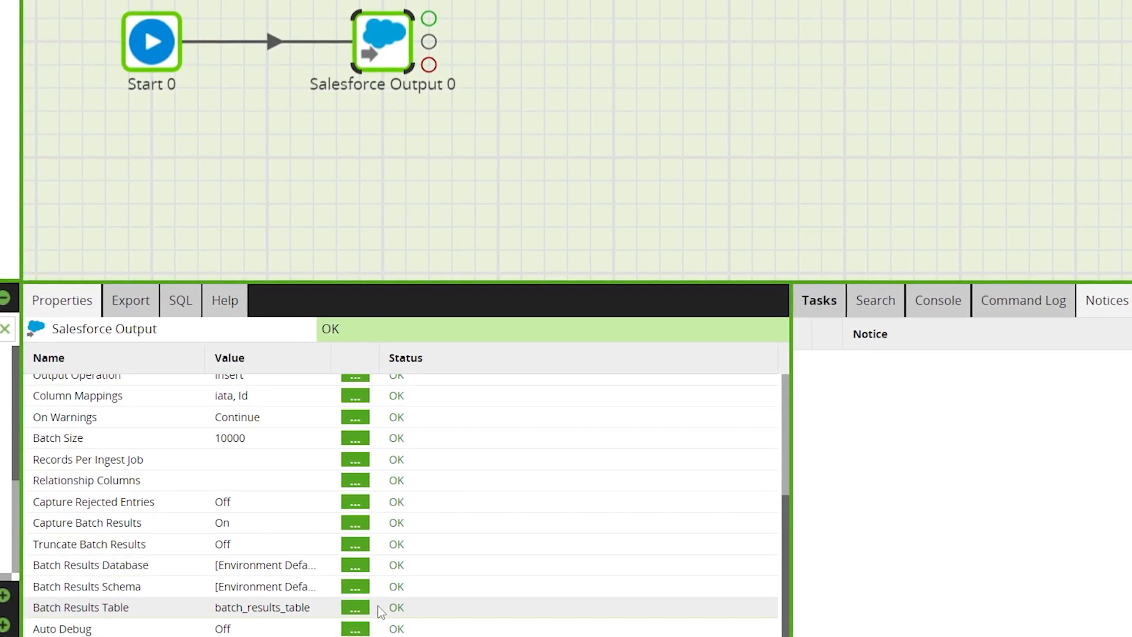
pyautogui.click(355, 606)
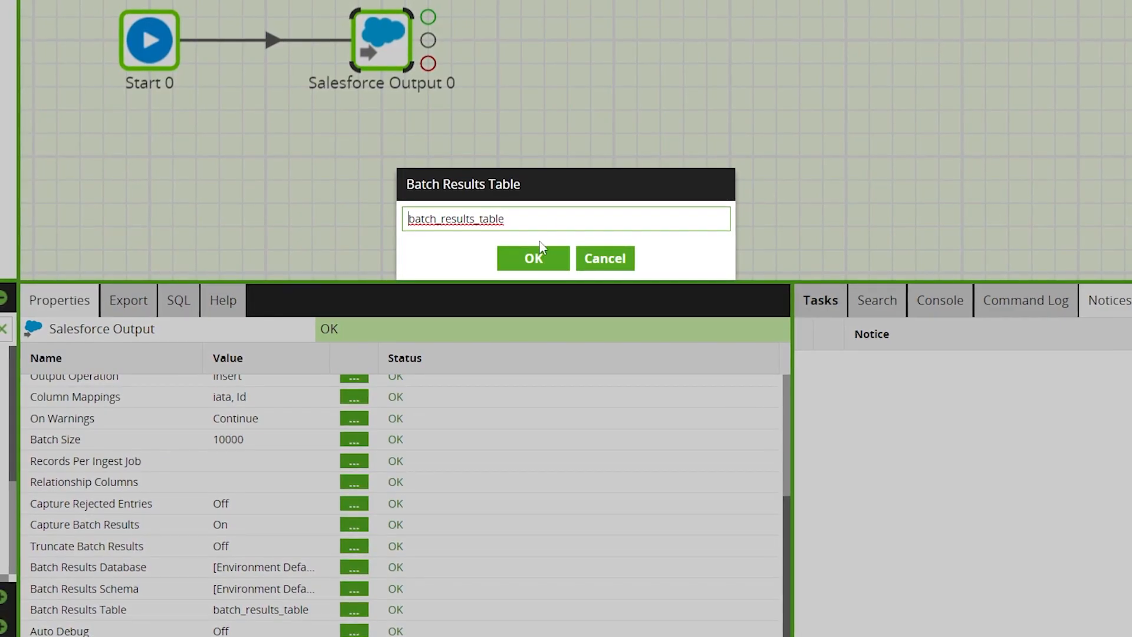
pyautogui.click(533, 258)
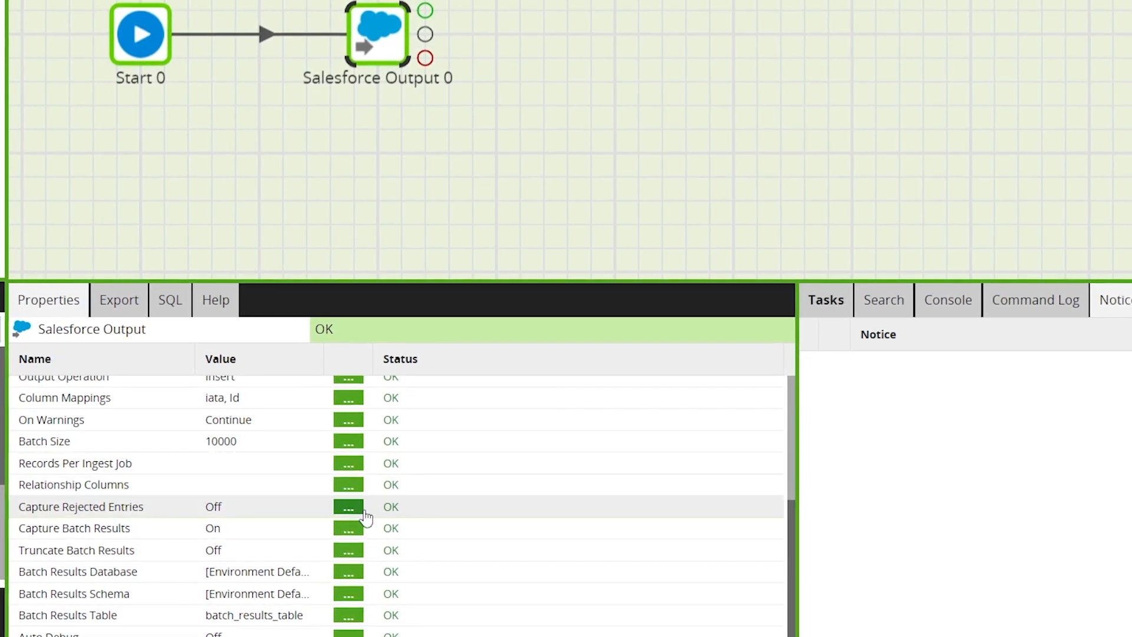
# Step: Set Capture Rejected Entries to On, keeping rejected_records_table as the Rejected Entries Table
pyautogui.click(348, 506)
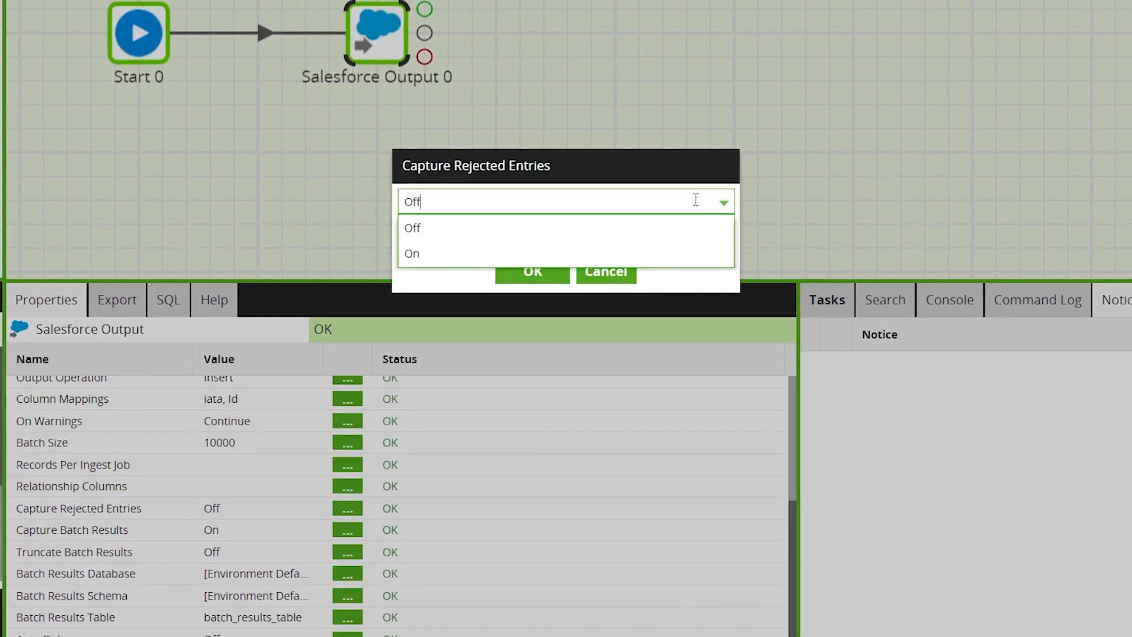
pyautogui.click(412, 253)
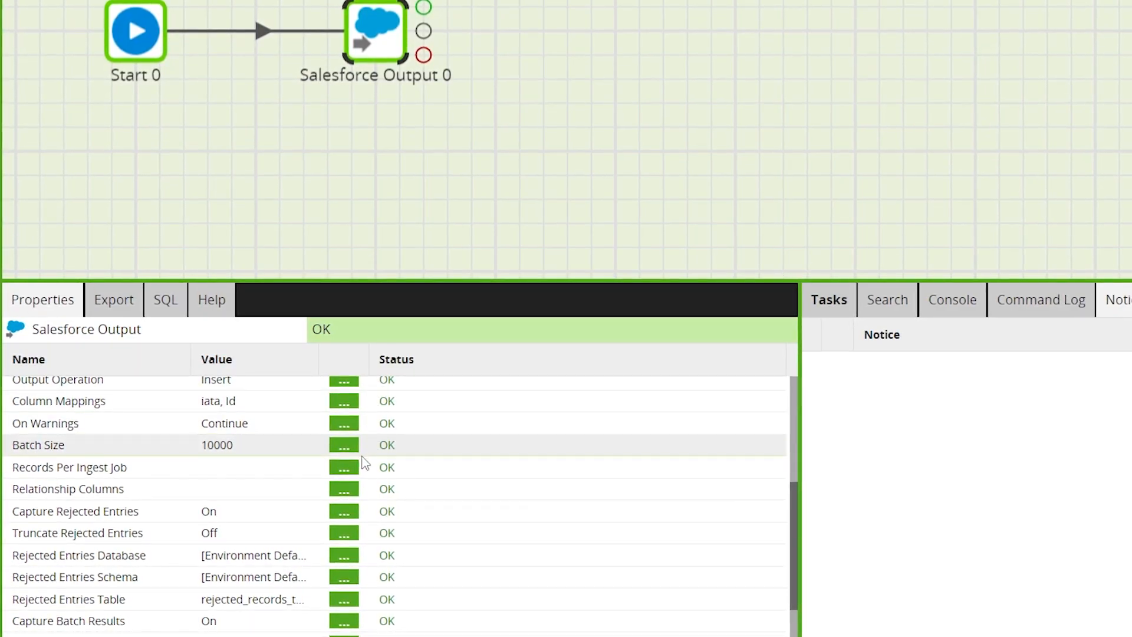
pyautogui.scroll(-3)
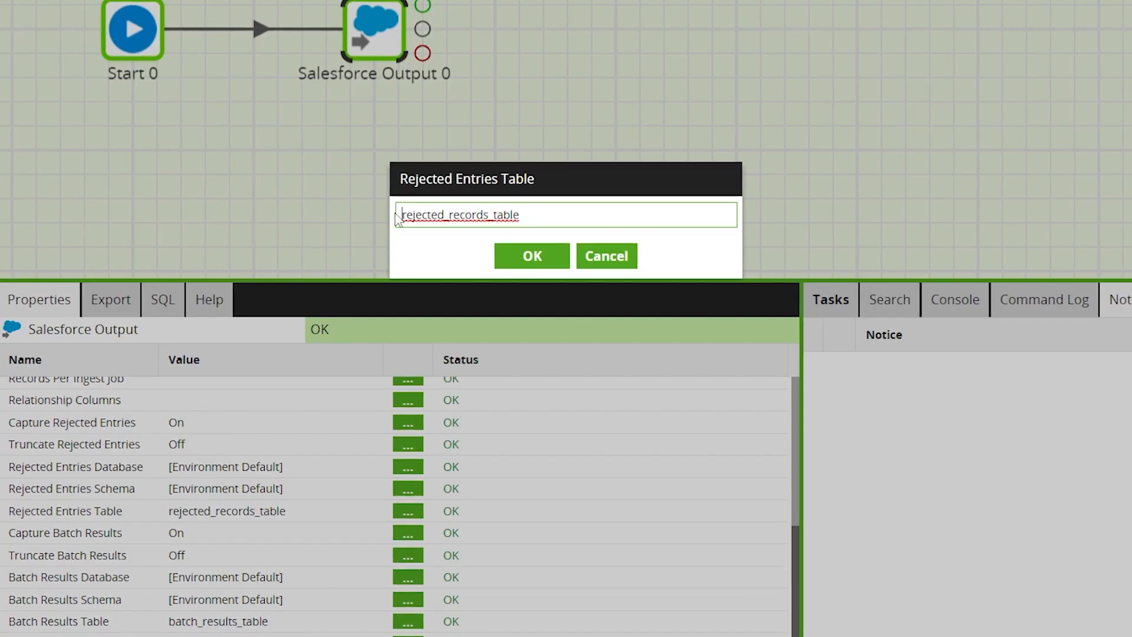
pyautogui.click(532, 256)
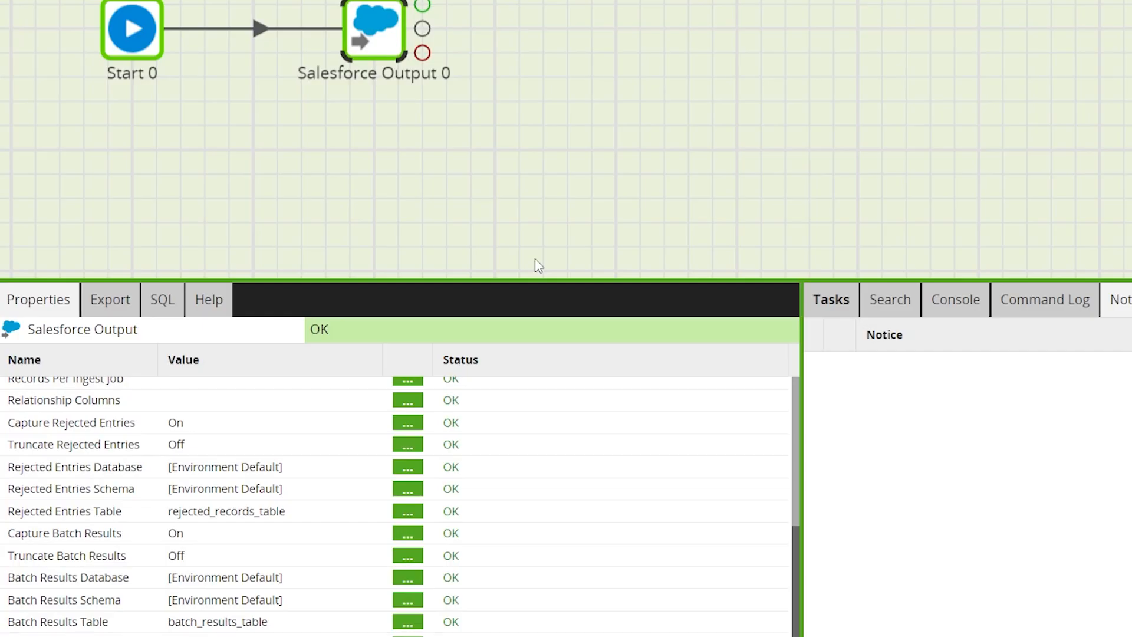
pyautogui.click(407, 445)
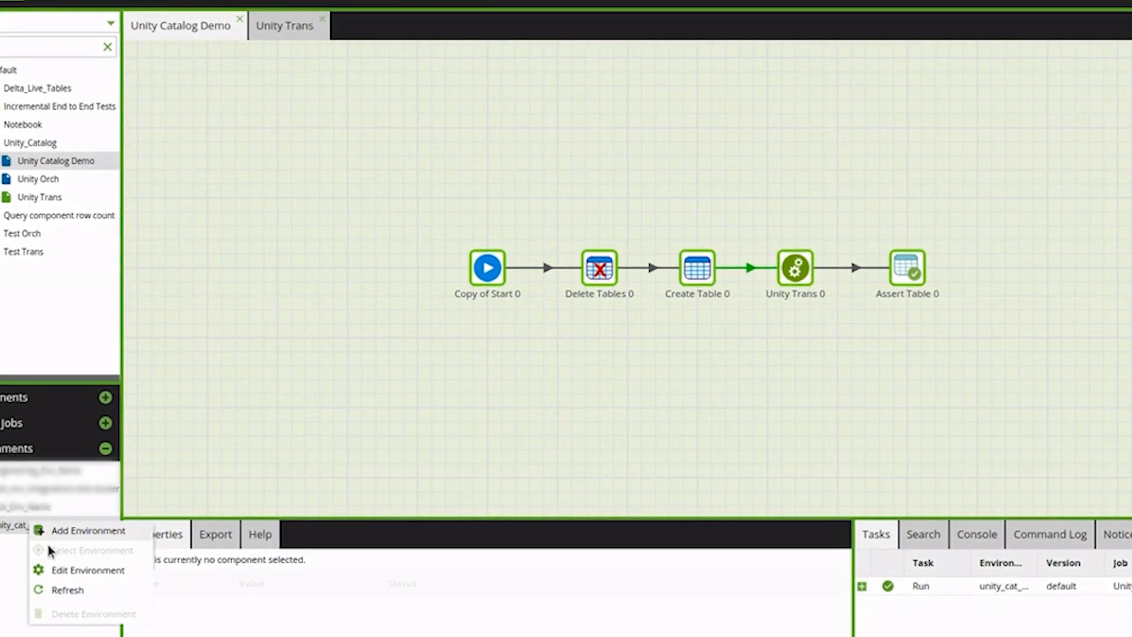
# Step: Edit unity_cat_env and step through to Delta Lake Defaults showing catalog unity-catalogue-test and database database-uc2
pyautogui.click(88, 570)
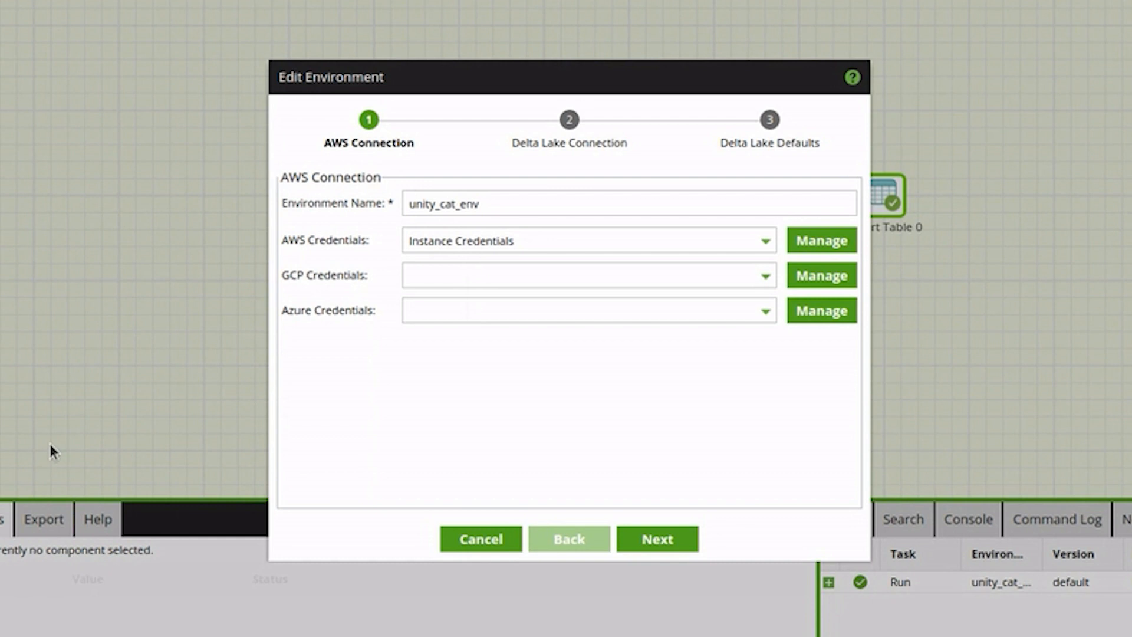
pyautogui.click(656, 539)
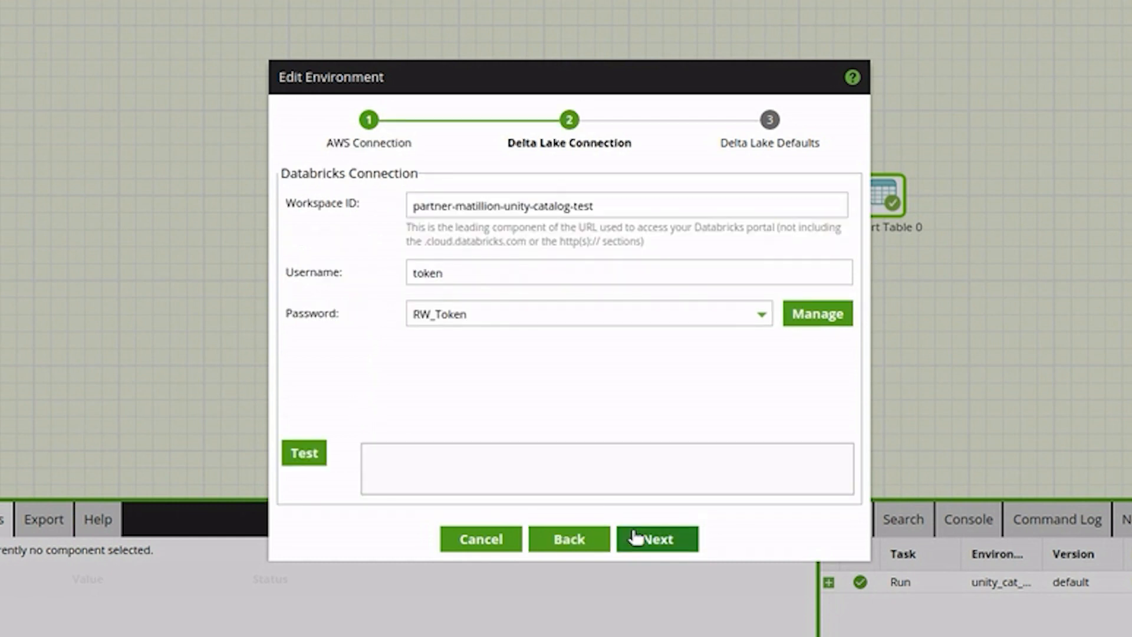
pyautogui.click(656, 539)
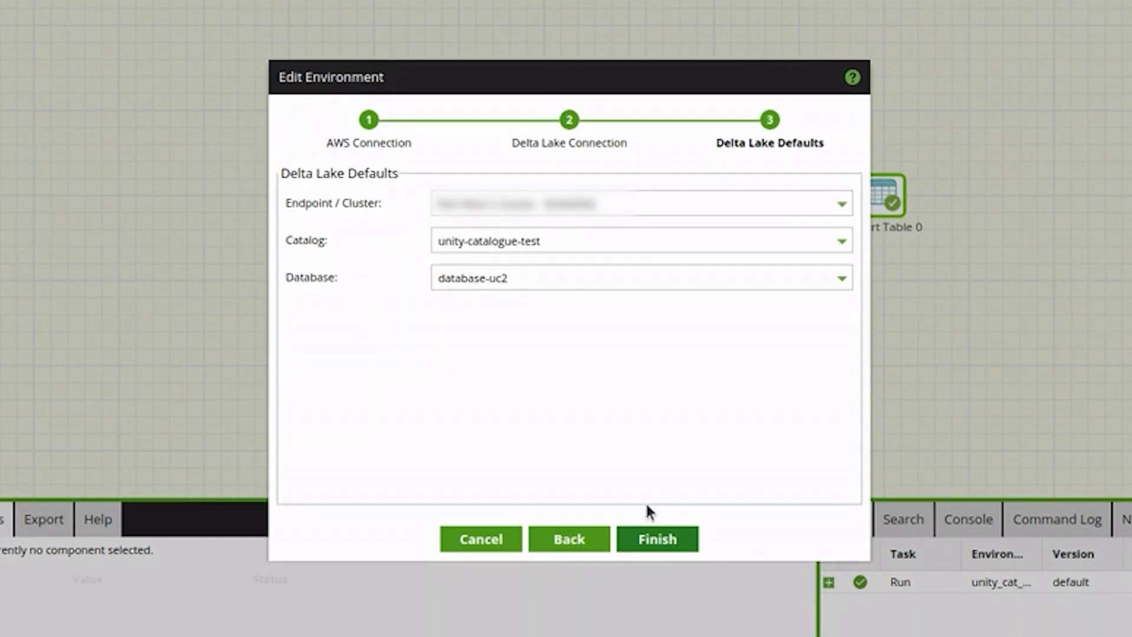
pyautogui.moveTo(601, 241)
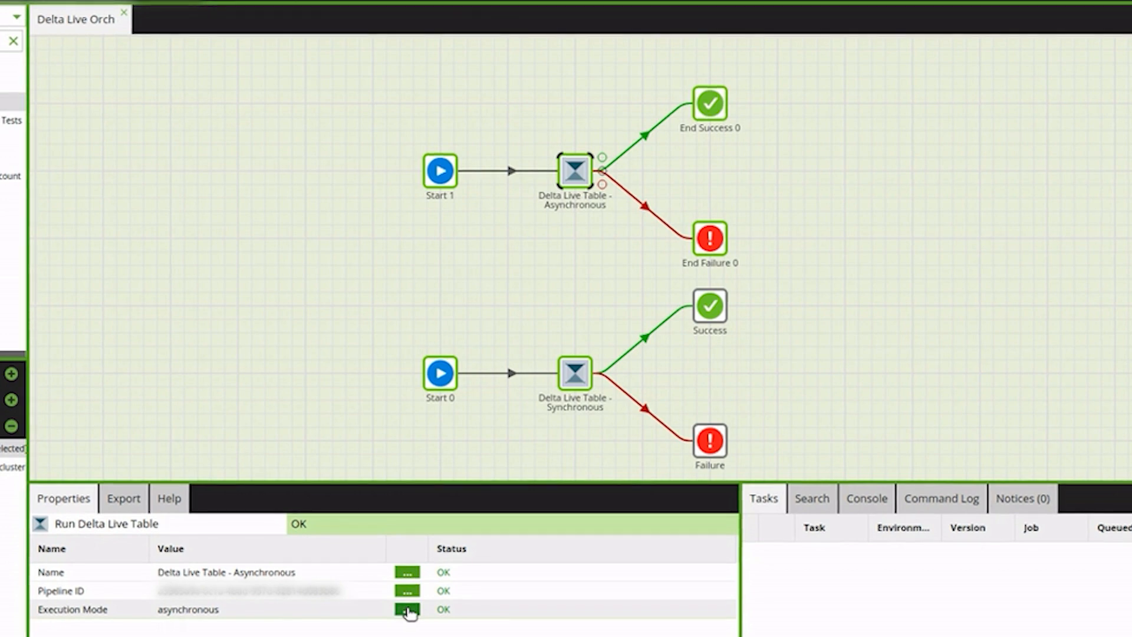
# Step: Set the Delta Live Table step's Execution Mode to synchronous and select Start 1
pyautogui.click(406, 609)
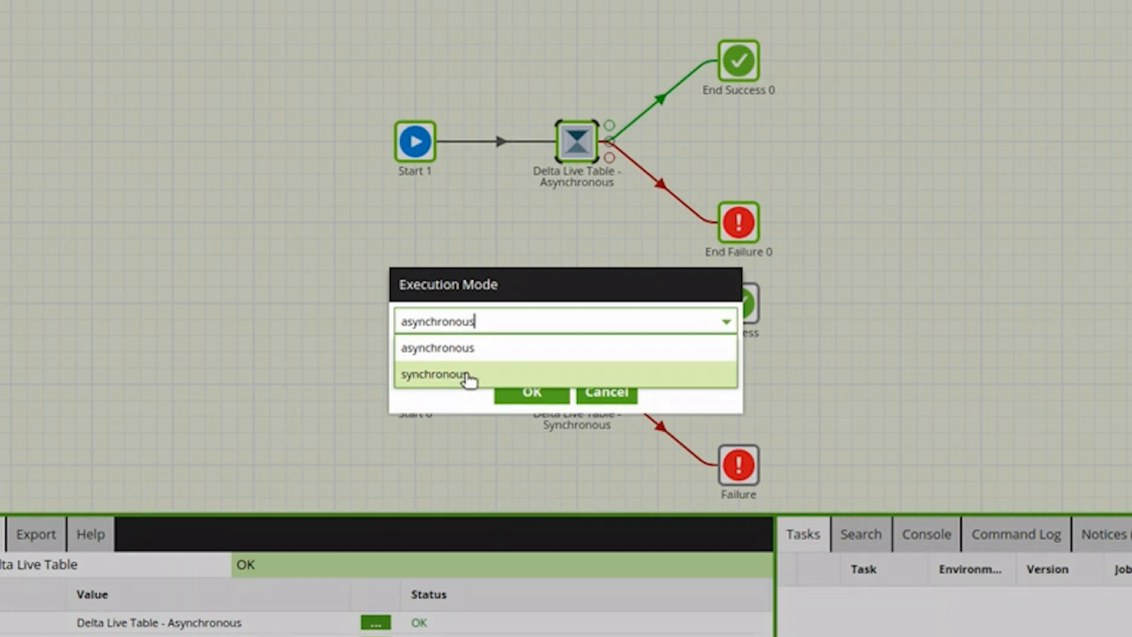
pyautogui.click(532, 392)
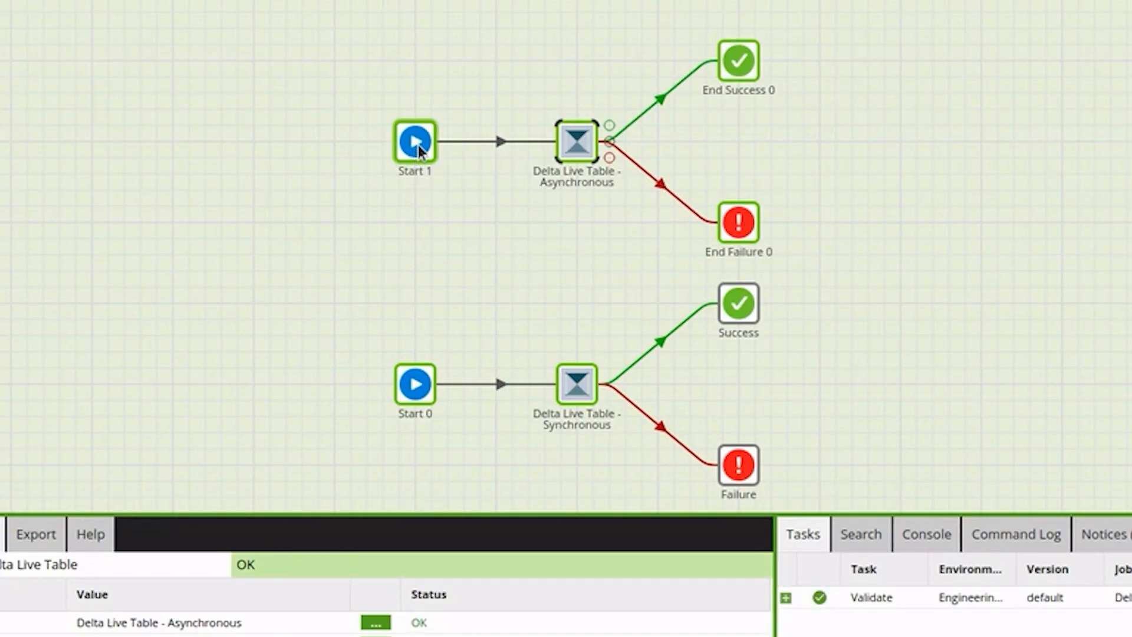
pyautogui.click(414, 142)
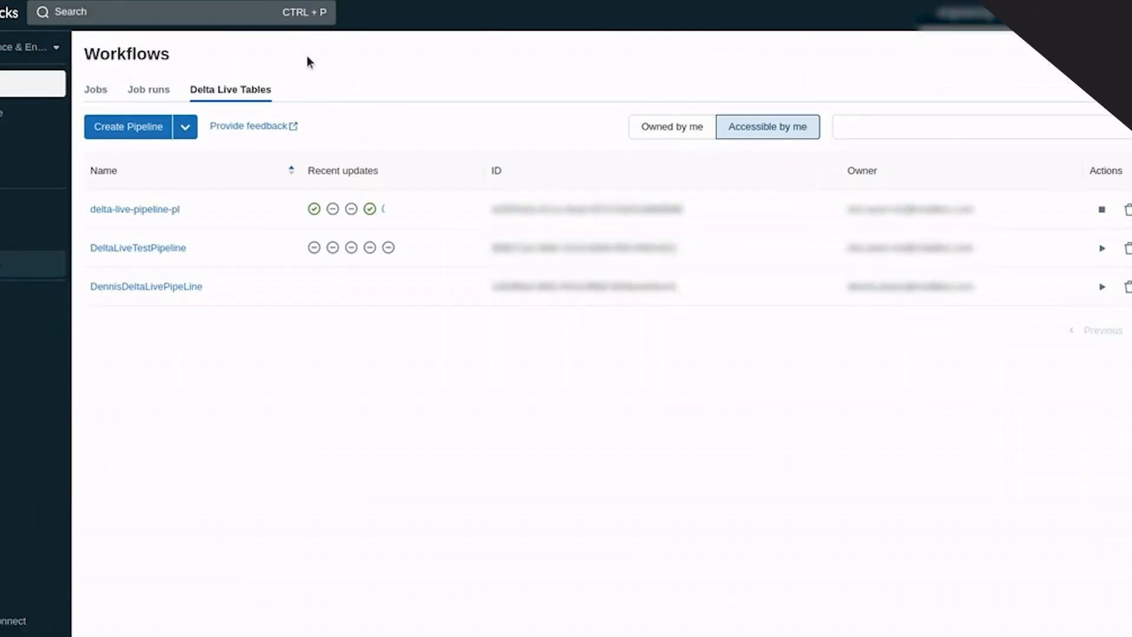
pyautogui.moveTo(369, 210)
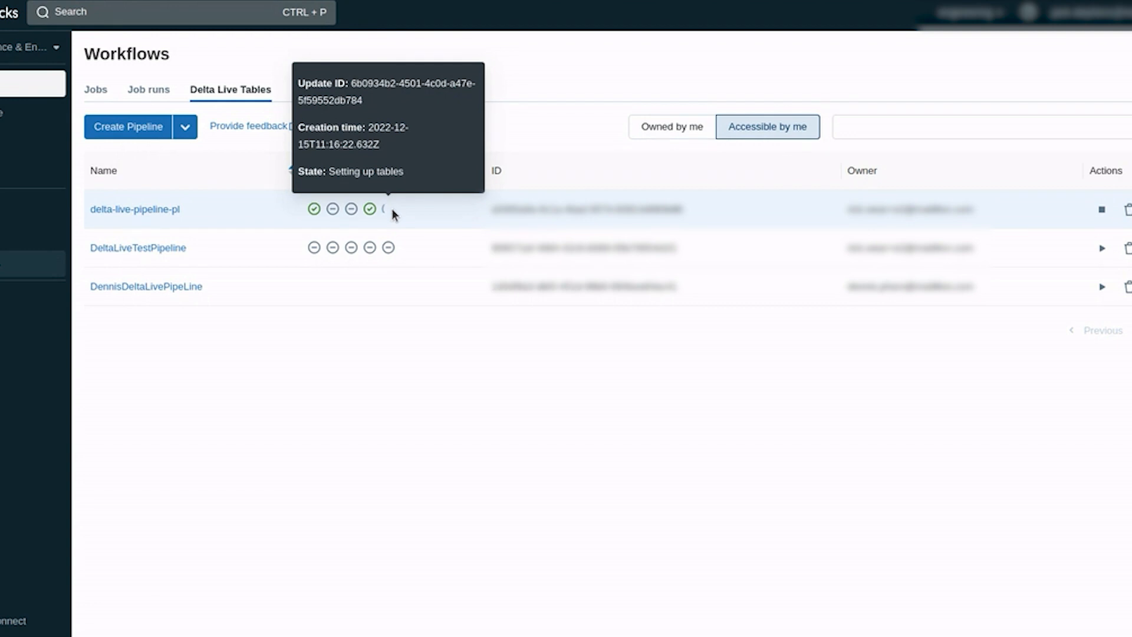